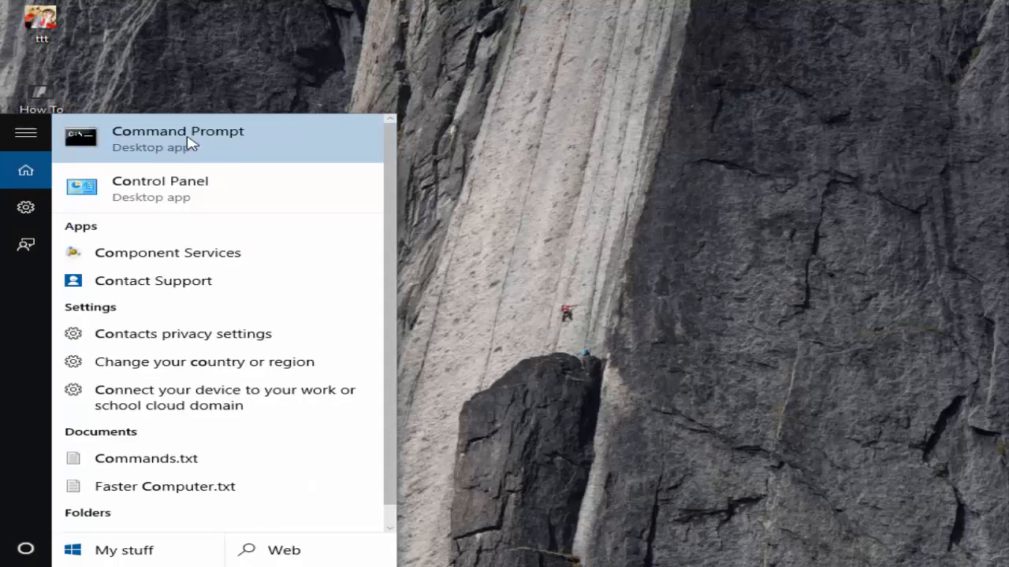
# - Launch the Command Prompt search result with Run as administrator
pyautogui.rightClick(177, 138)
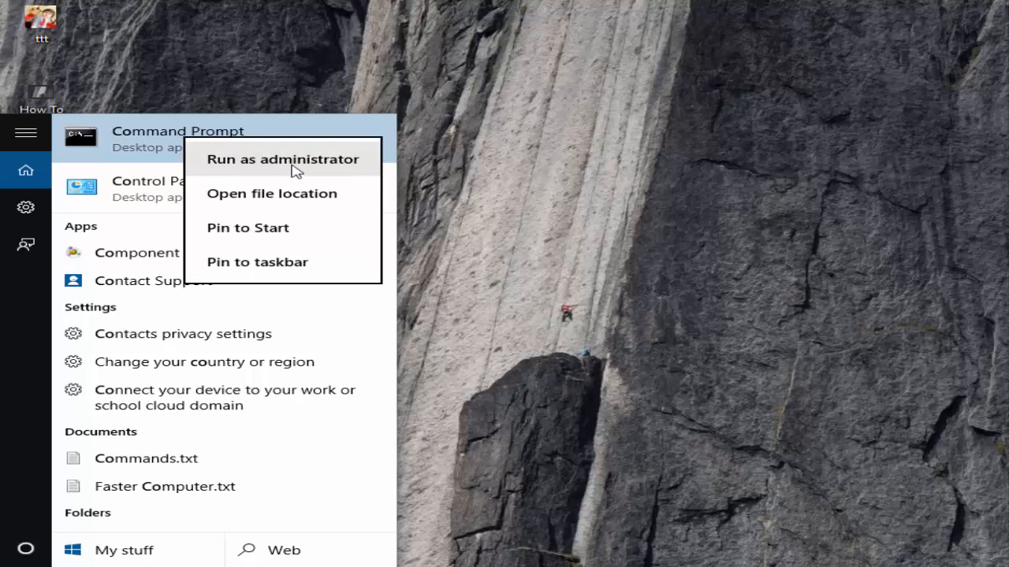
pyautogui.click(281, 159)
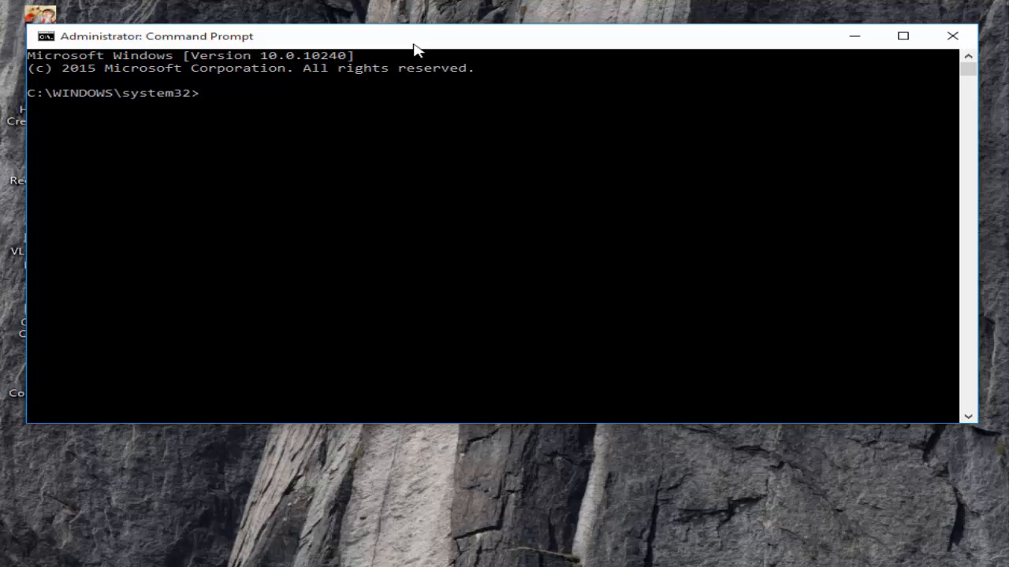
# - Enter DISM /Online /Cleanup-Image /RestoreHealth at the elevated prompt
pyautogui.write('DISM /Online /Cleanup-Image /RestoreHealth')
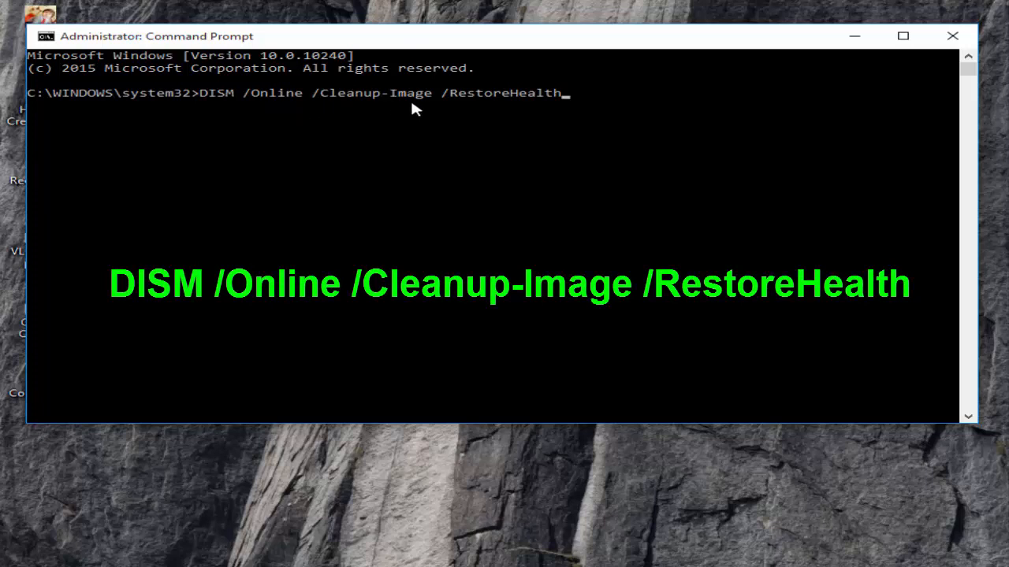
pyautogui.moveTo(473, 115)
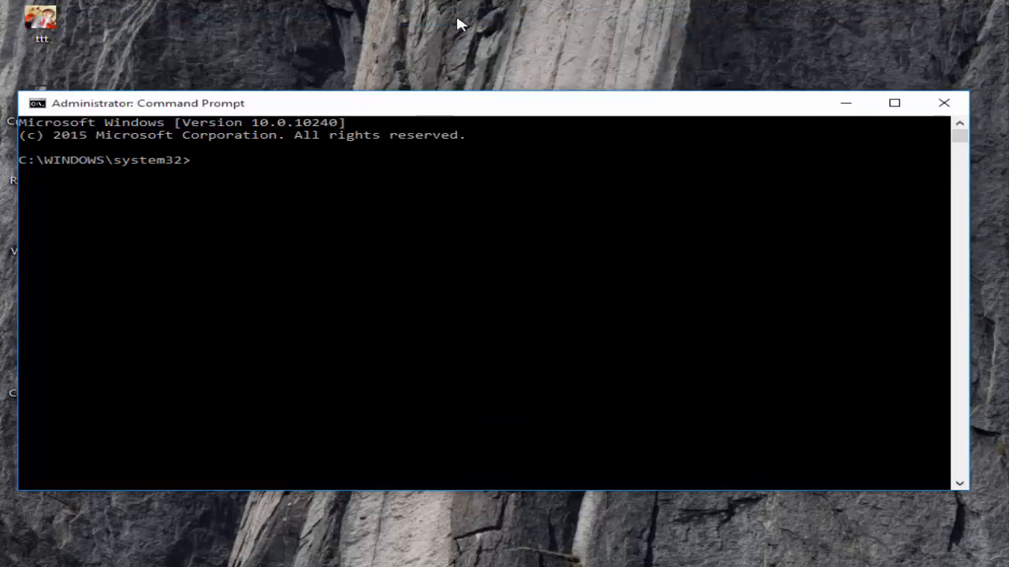
# - Run sfc /scannow, see it report another repair running, and close the window
pyautogui.write('sfc /')
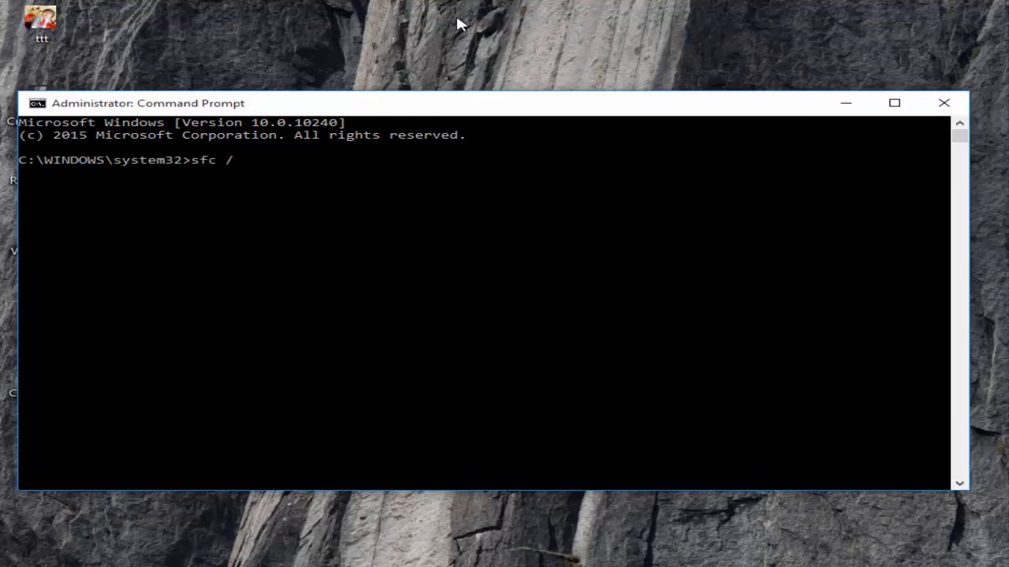
pyautogui.write('scannow')
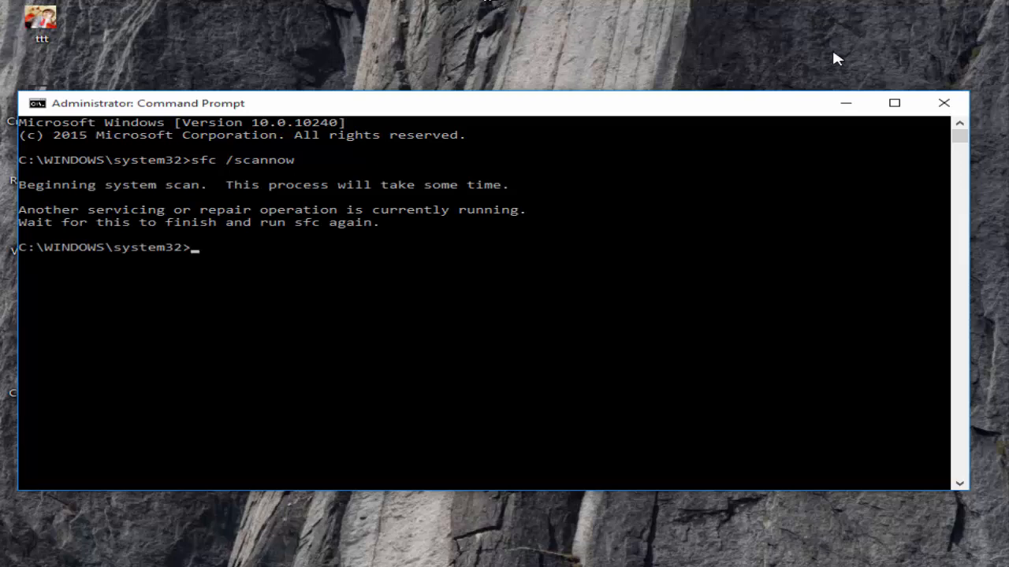
pyautogui.click(943, 103)
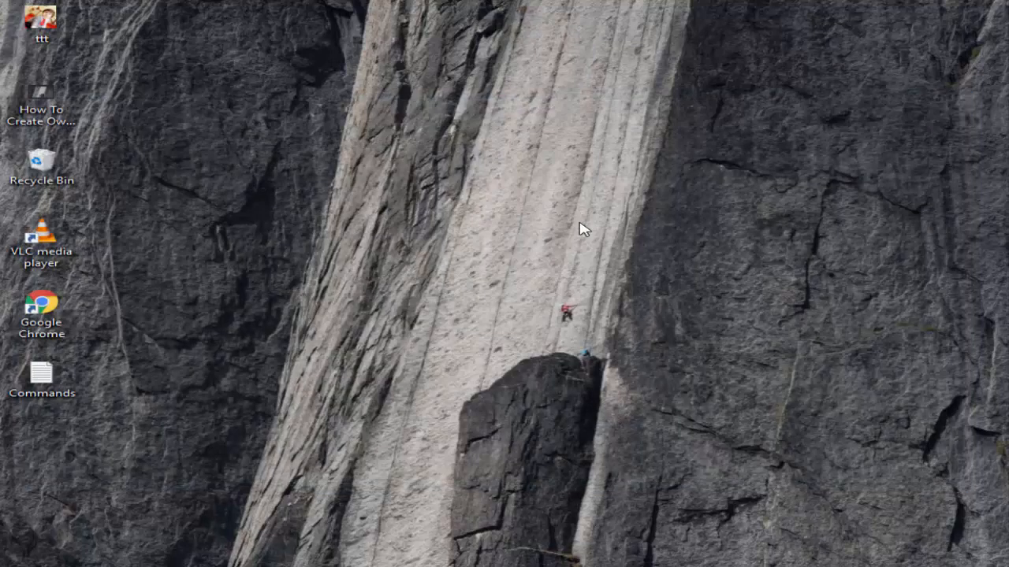